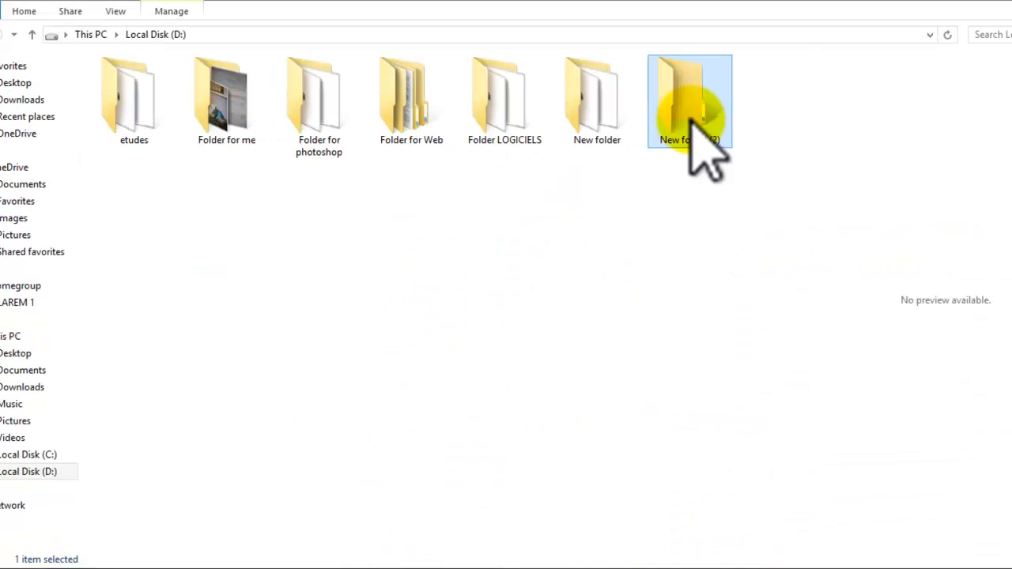
Step: Leave 'New folder (2)' alone and view its four jpg files in File Explorer
double_click(690, 101)
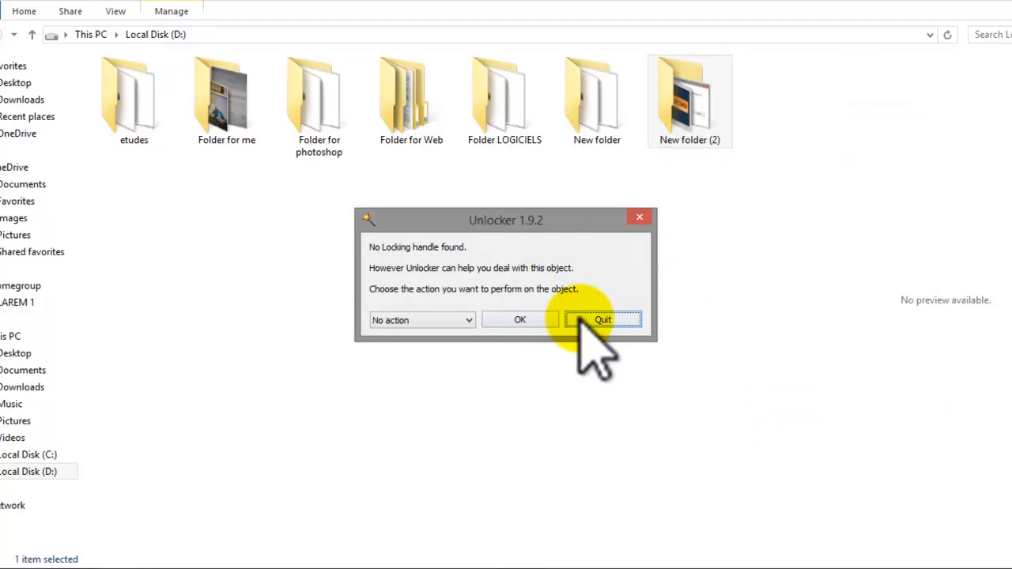
mouse_move(520, 319)
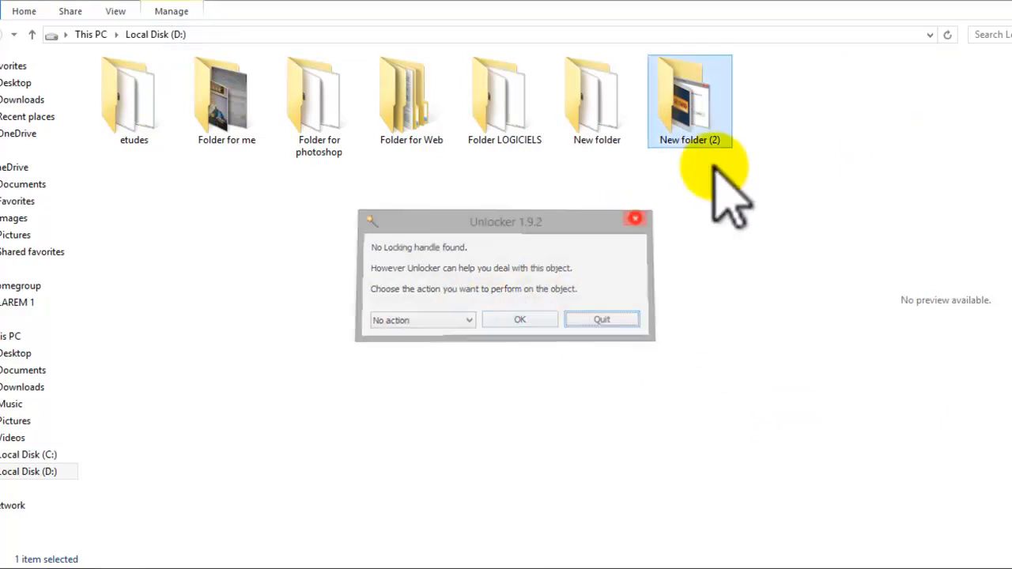
left_click(602, 319)
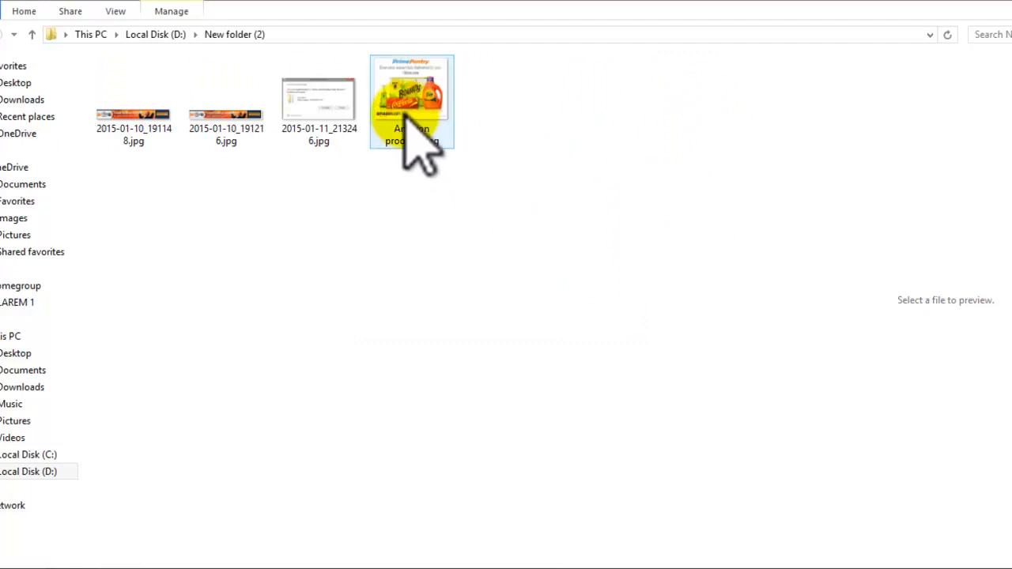
Step: Delete 'Amazon products.jpg' through Unlocker with the Delete action
right_click(411, 101)
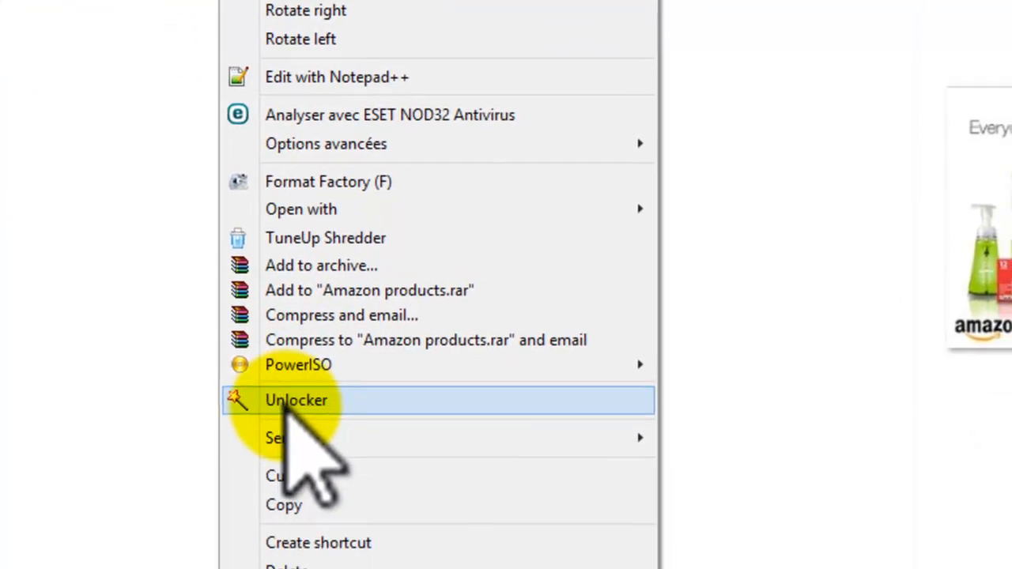
left_click(295, 400)
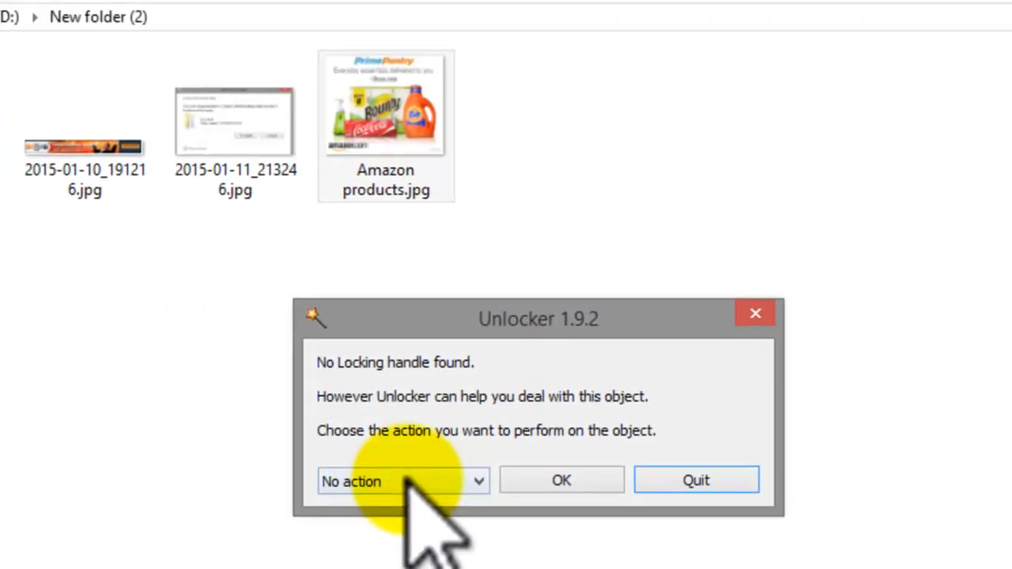
left_click(404, 482)
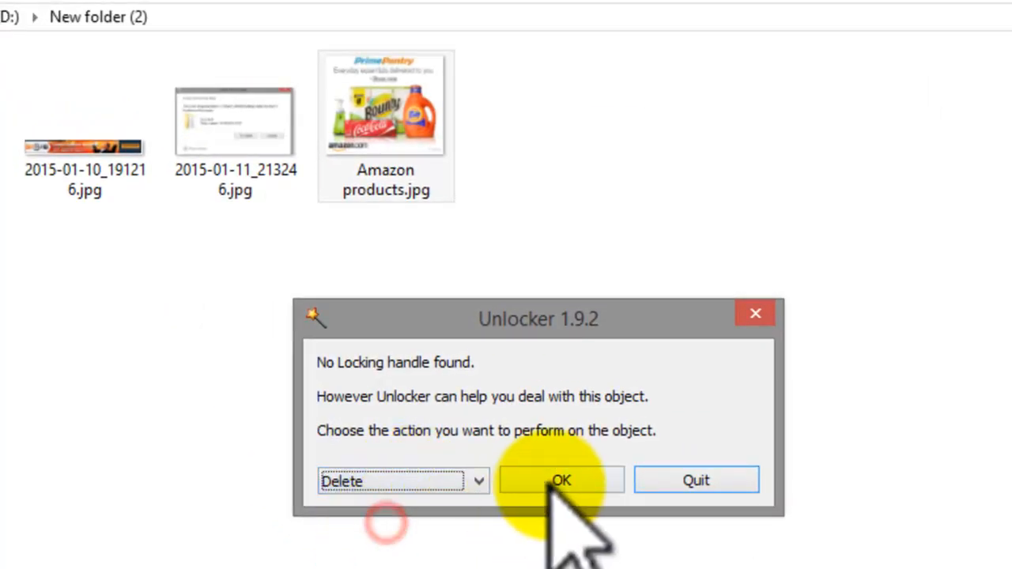
left_click(562, 480)
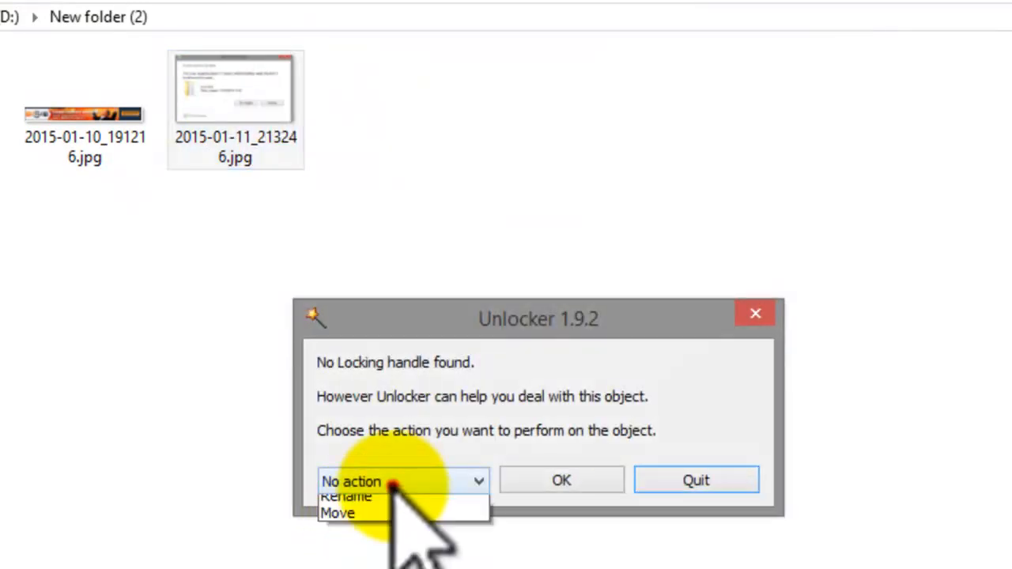
Step: Delete '2015-01-11_213246.jpg' through Unlocker and acknowledge the success message
left_click(346, 496)
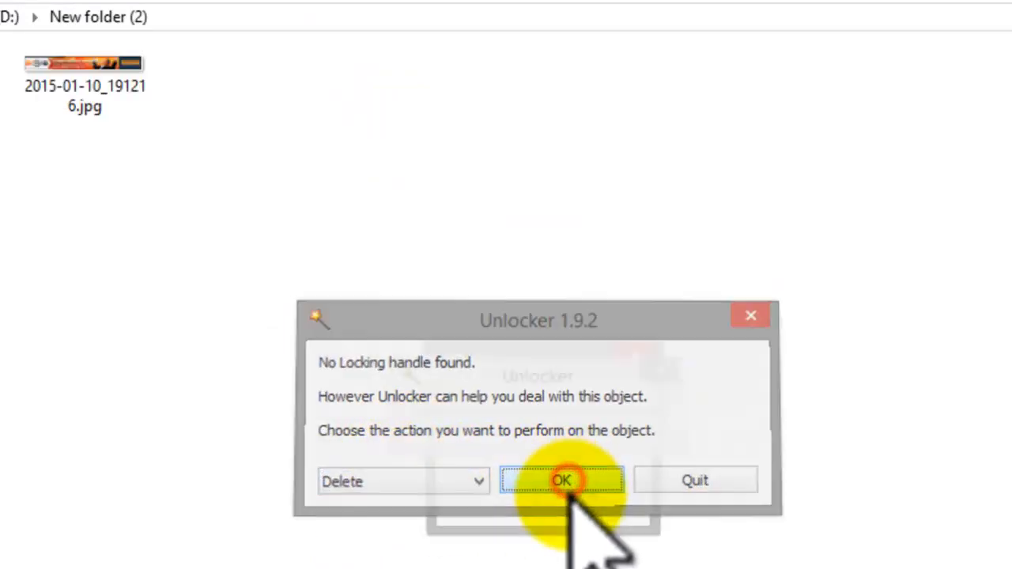
left_click(562, 482)
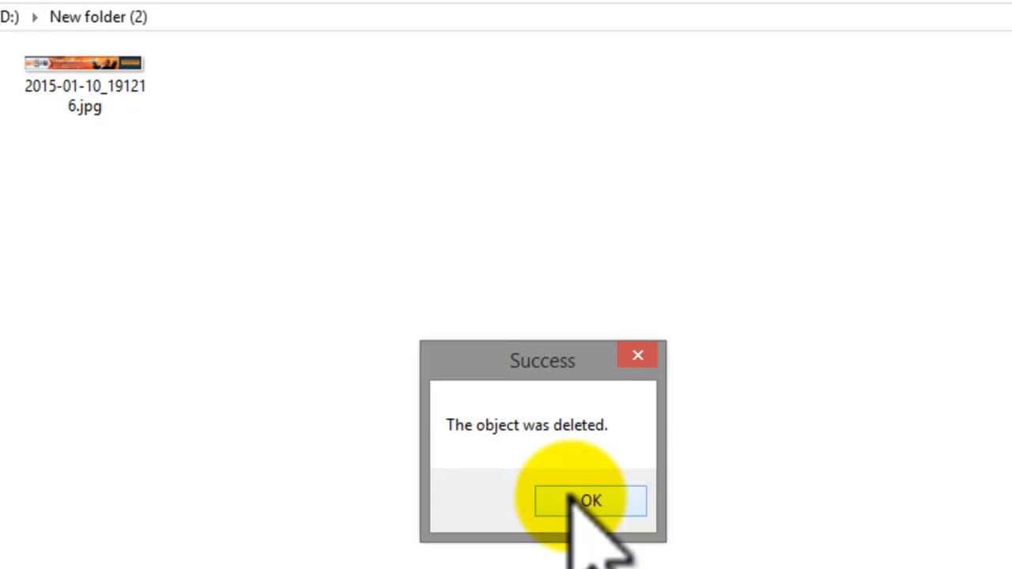
left_click(590, 500)
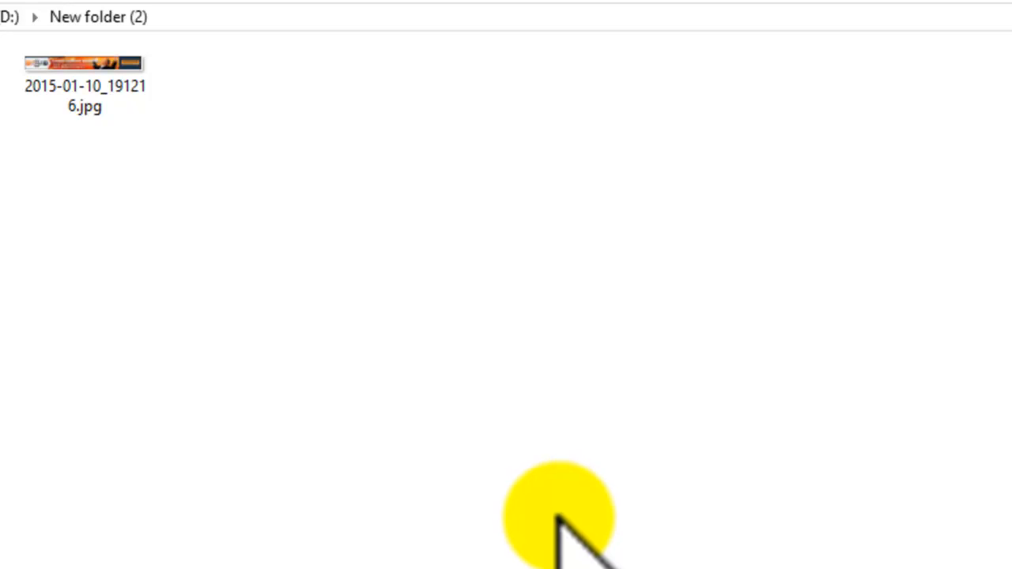